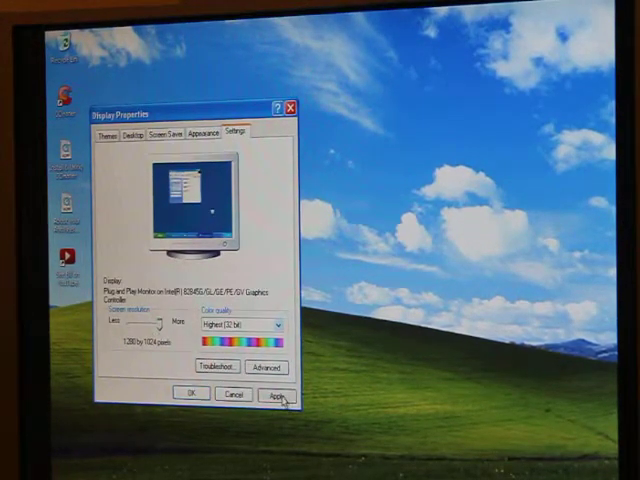
# Apply the trial resolution, decline keeping it, and close Display Properties at 1280 by 1024.
pyautogui.click(277, 394)
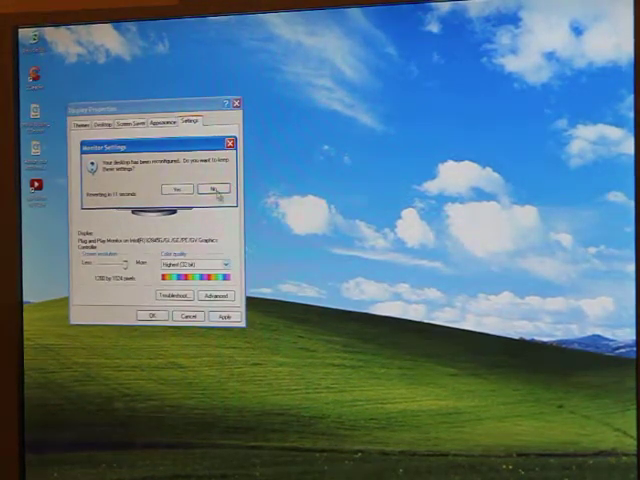
pyautogui.click(217, 188)
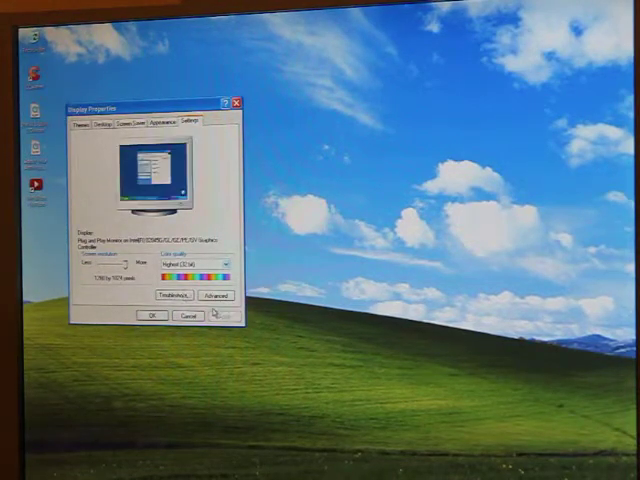
pyautogui.click(188, 315)
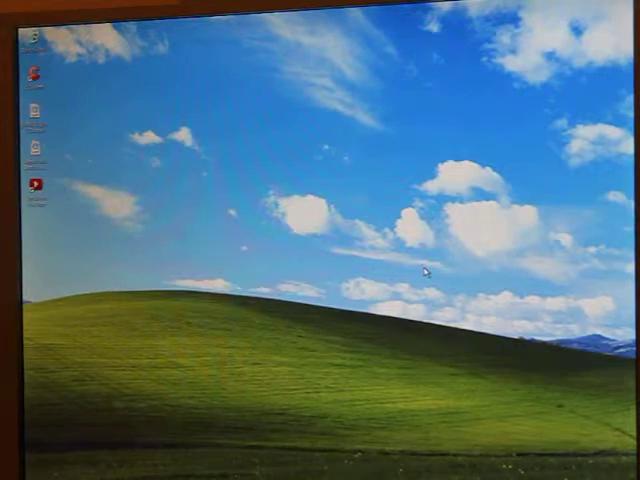
pyautogui.moveTo(425, 270)
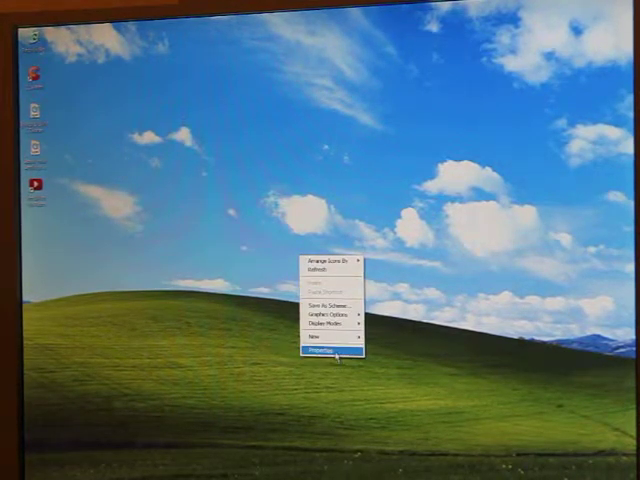
# Set the screen resolution to 800 by 600 in Display Properties and confirm it.
pyautogui.click(328, 356)
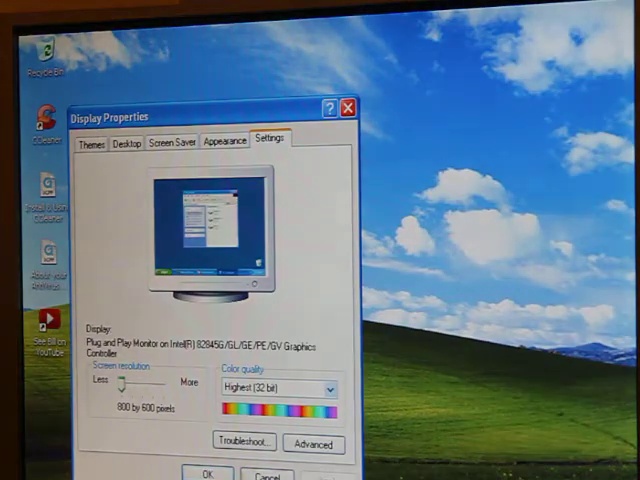
pyautogui.click(347, 107)
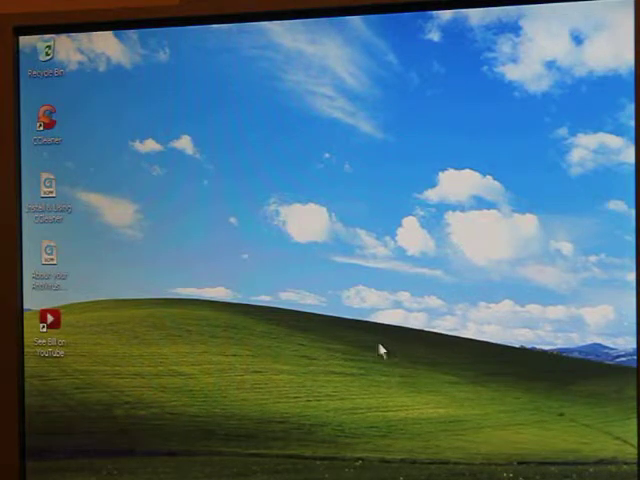
pyautogui.rightClick(380, 348)
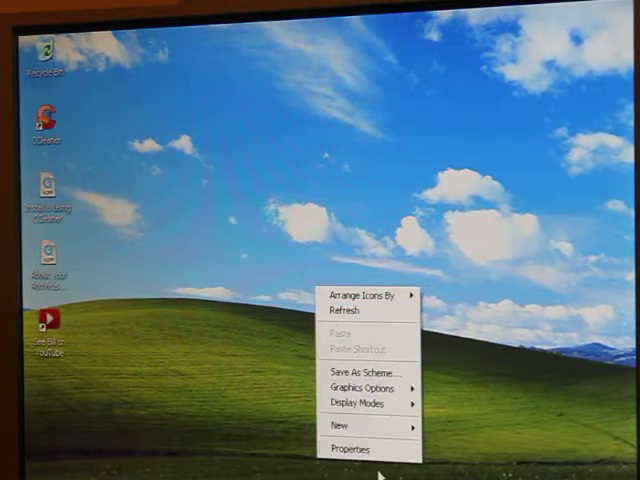
pyautogui.click(224, 378)
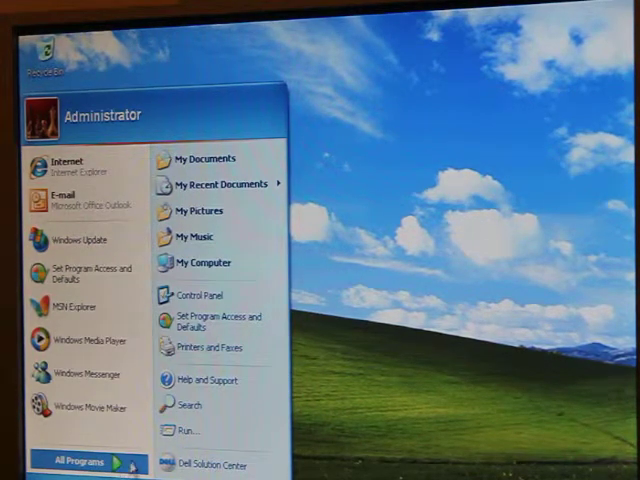
pyautogui.moveTo(405, 322)
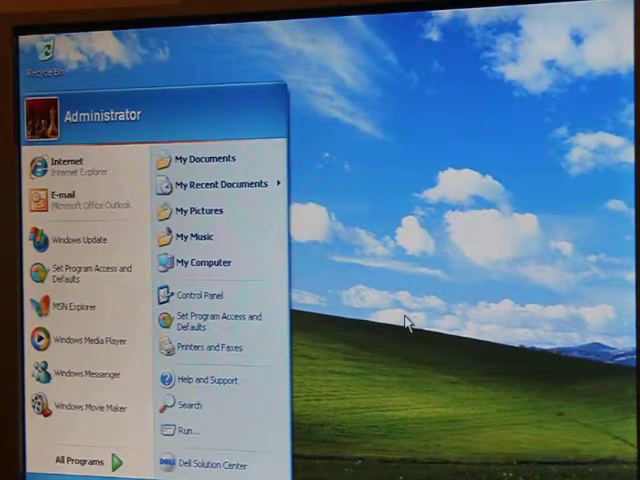
pyautogui.click(405, 320)
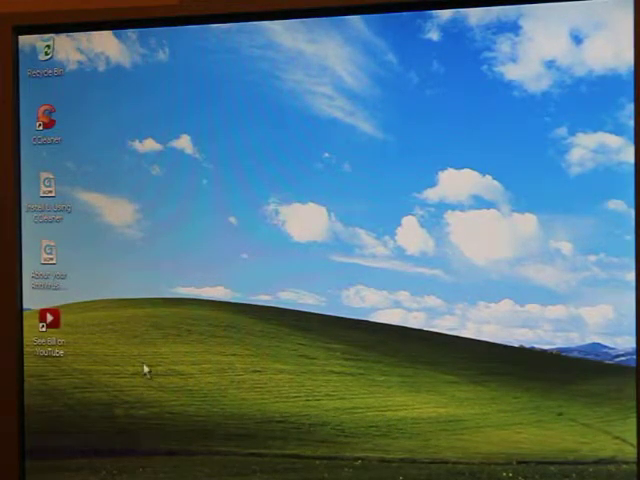
pyautogui.moveTo(335, 322)
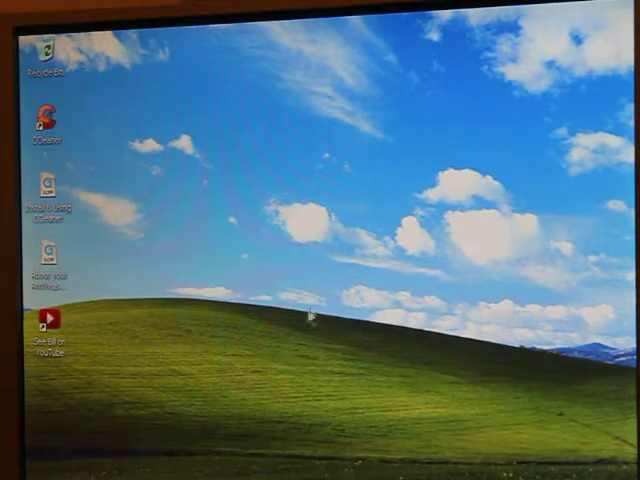
pyautogui.rightClick(310, 315)
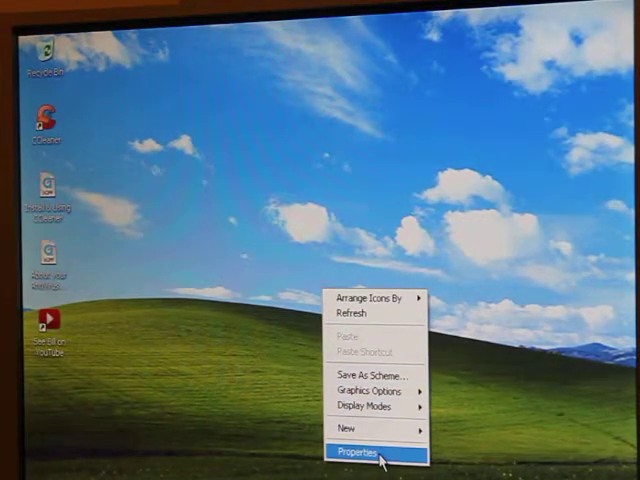
pyautogui.click(364, 455)
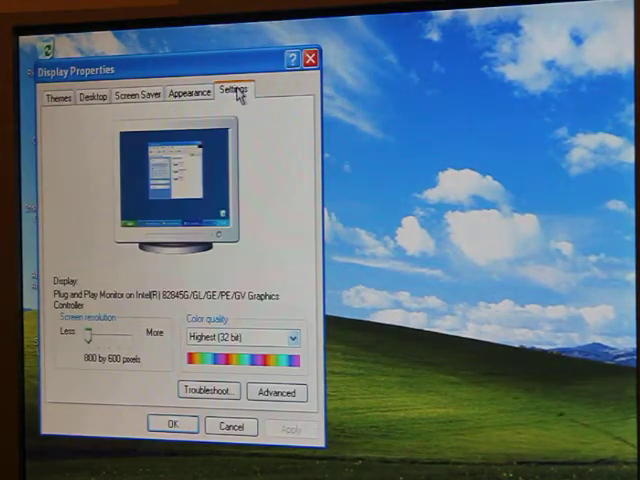
pyautogui.moveTo(110, 345)
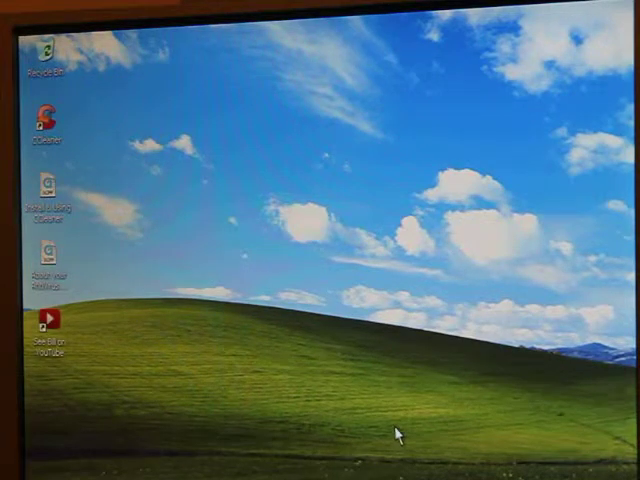
pyautogui.moveTo(322, 357)
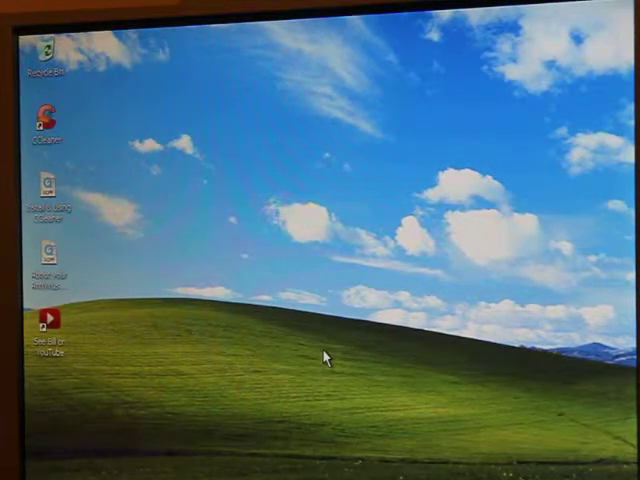